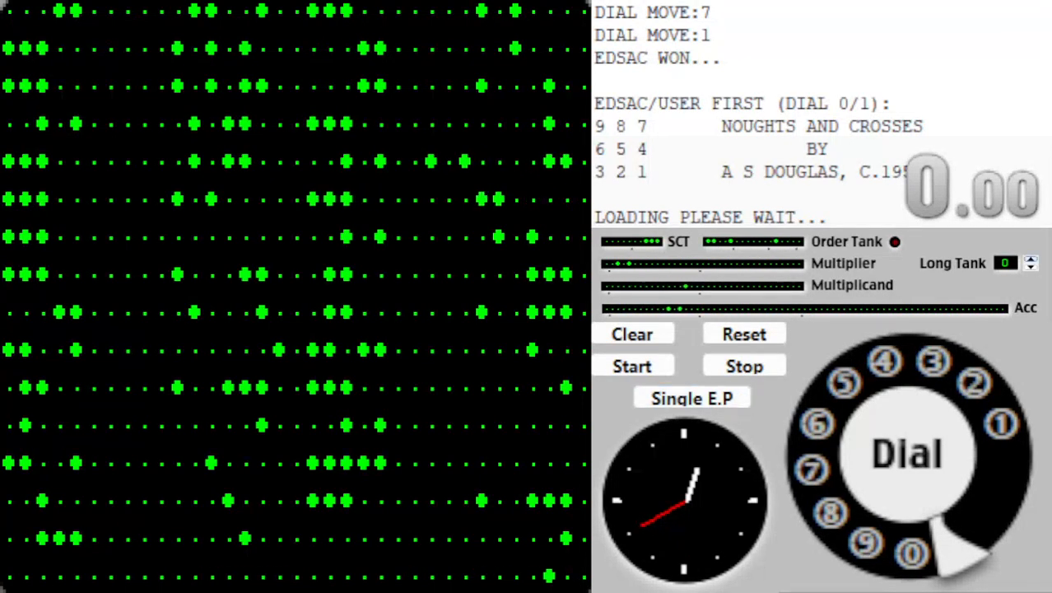
Step the Long Tank spinner to show tank 2 on the CRT display
click(1030, 258)
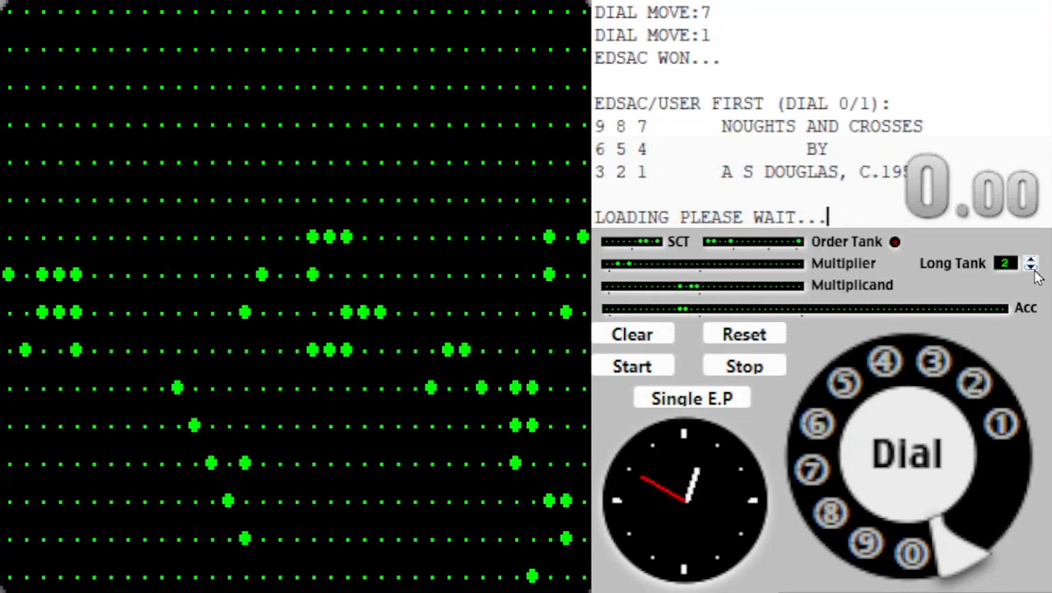
click(1030, 266)
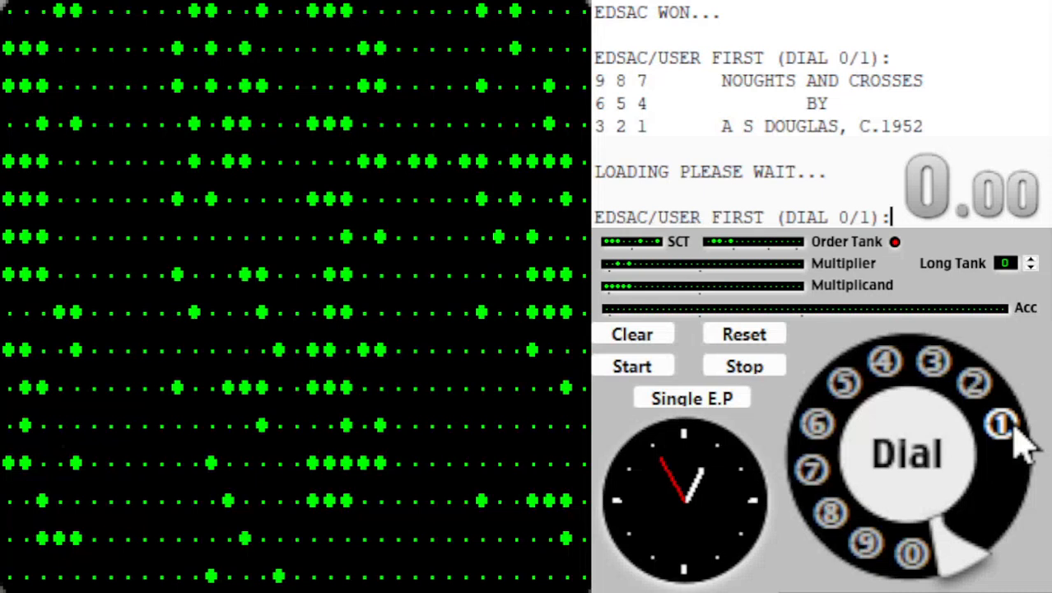
mouse_move(1016, 445)
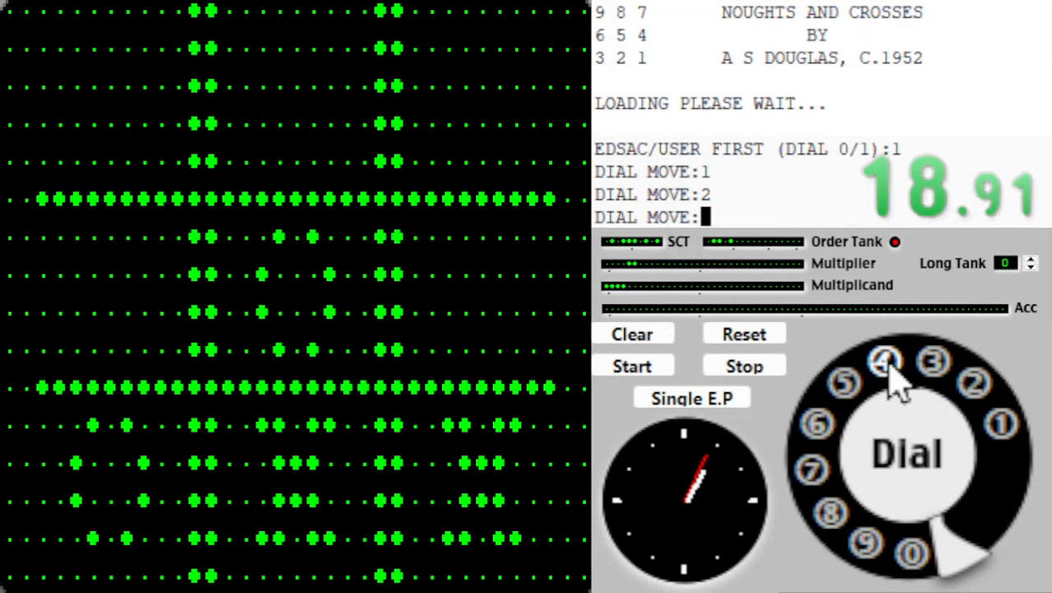
Dial square 4 as the final move, ending the game in an EDSAC win
click(884, 361)
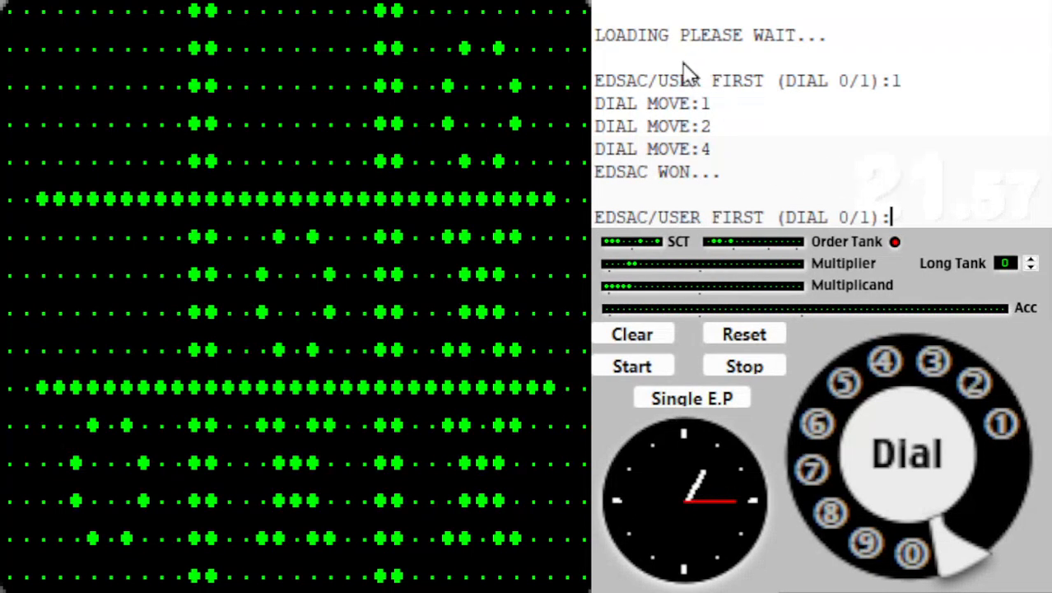
mouse_move(711, 180)
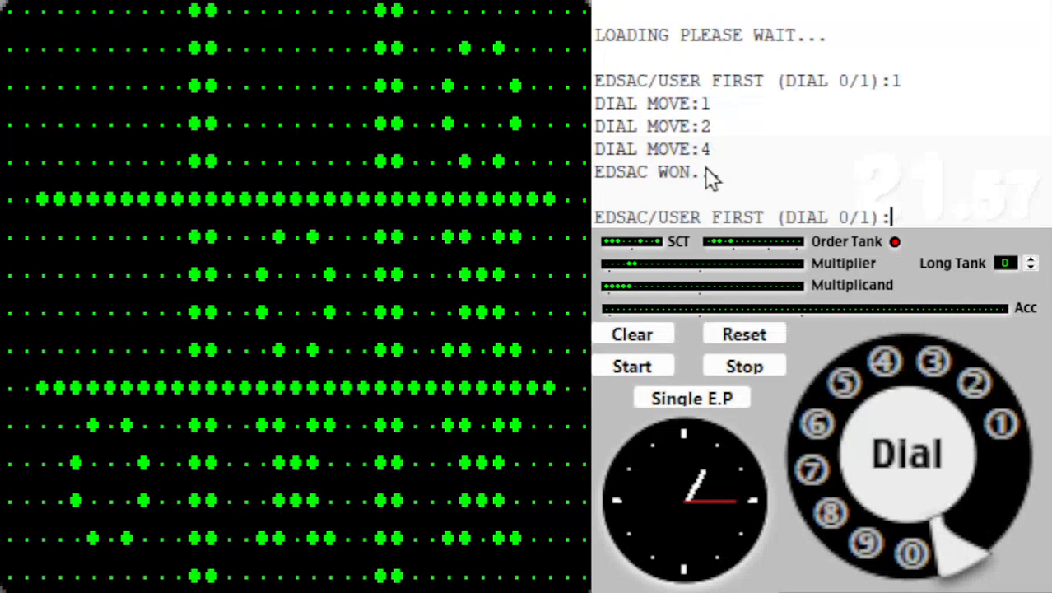
mouse_move(280, 337)
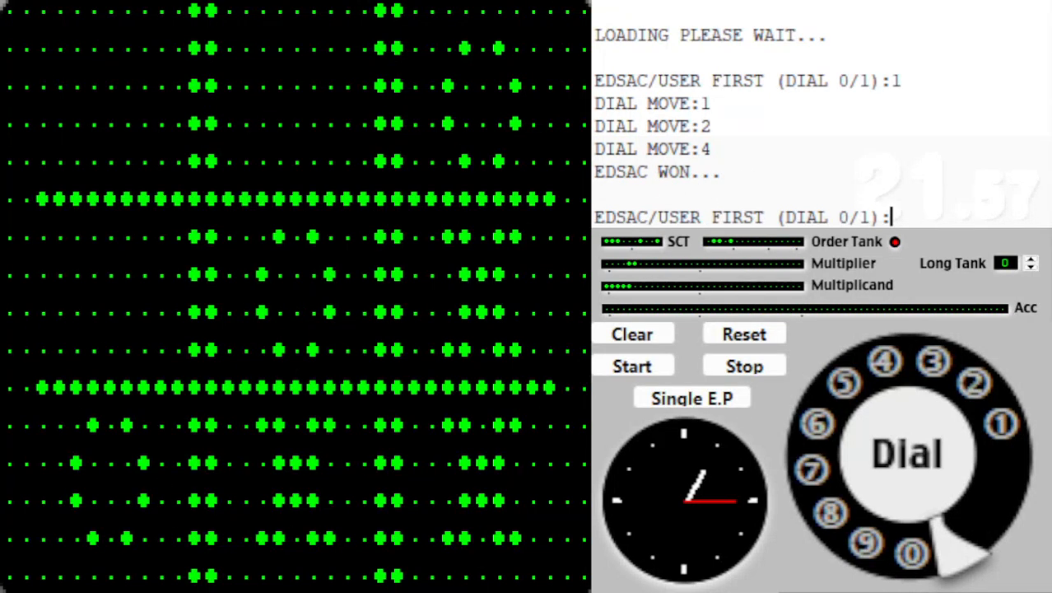
mouse_move(313, 181)
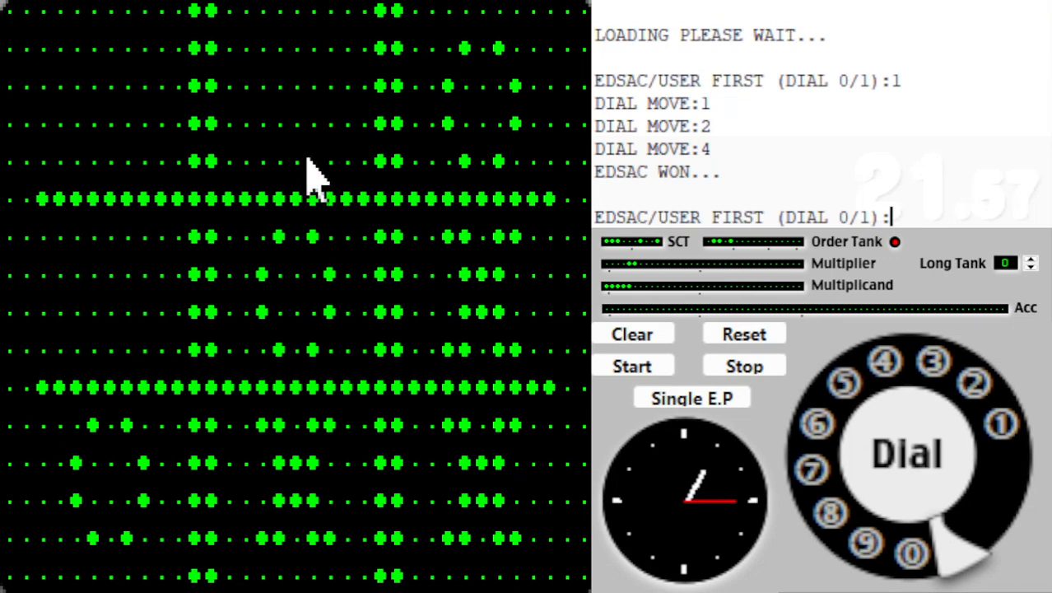